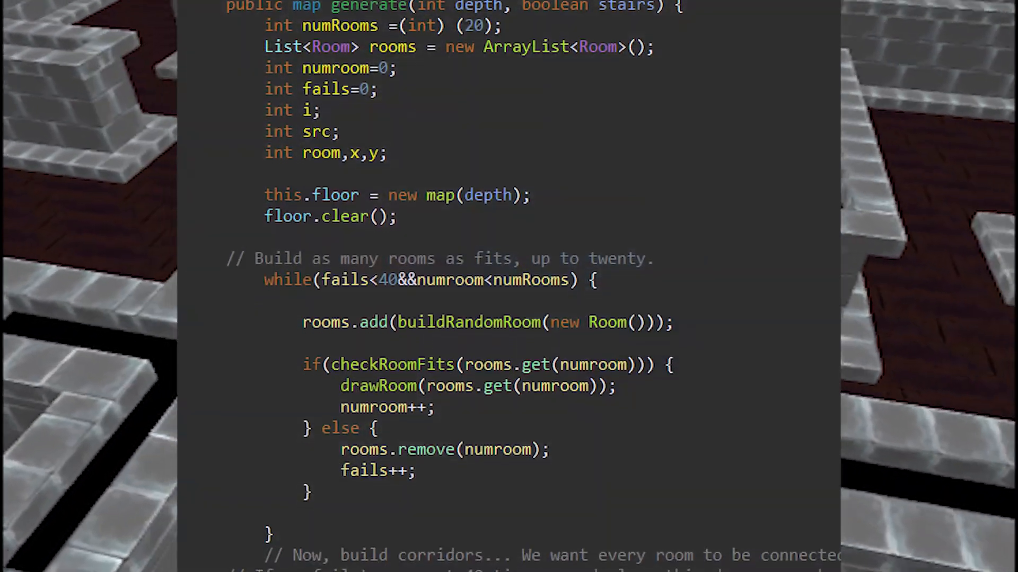
{"action": "scroll", "scroll_direction": "down", "scroll_amount": 3}
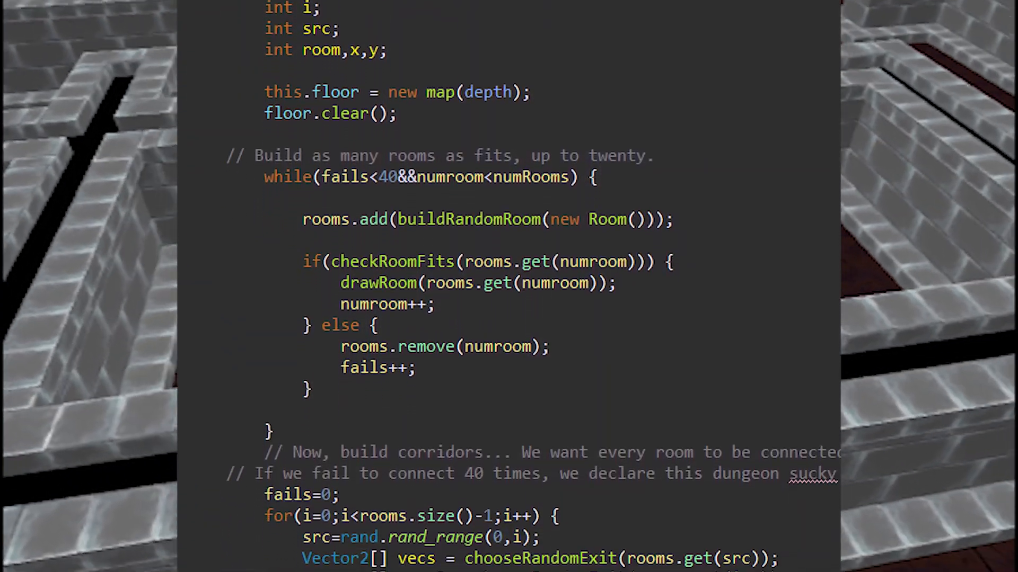
{"action": "scroll", "scroll_direction": "down", "scroll_amount": 3}
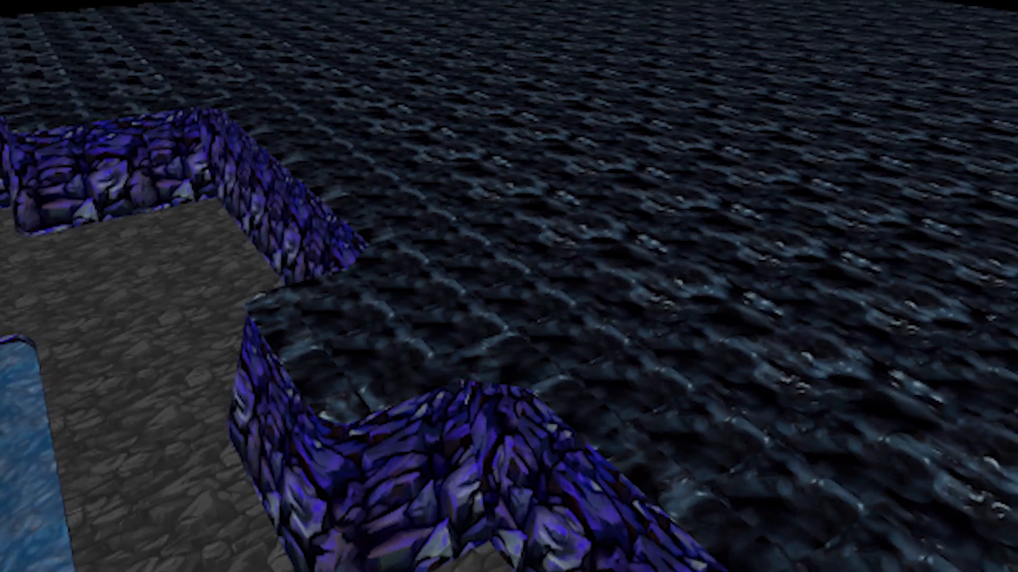
{"action": "mouse_move", "coordinate": [509, 286]}
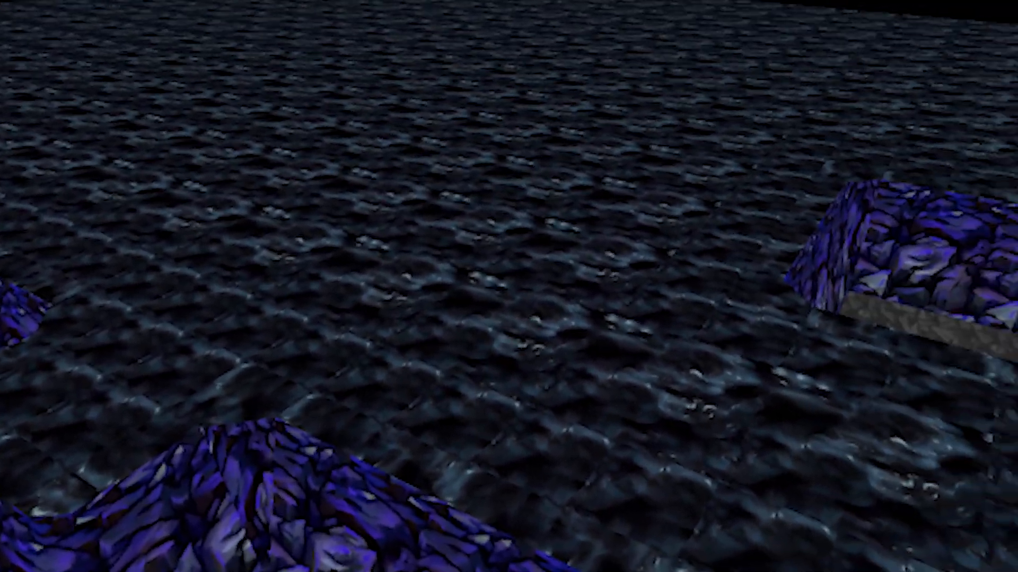